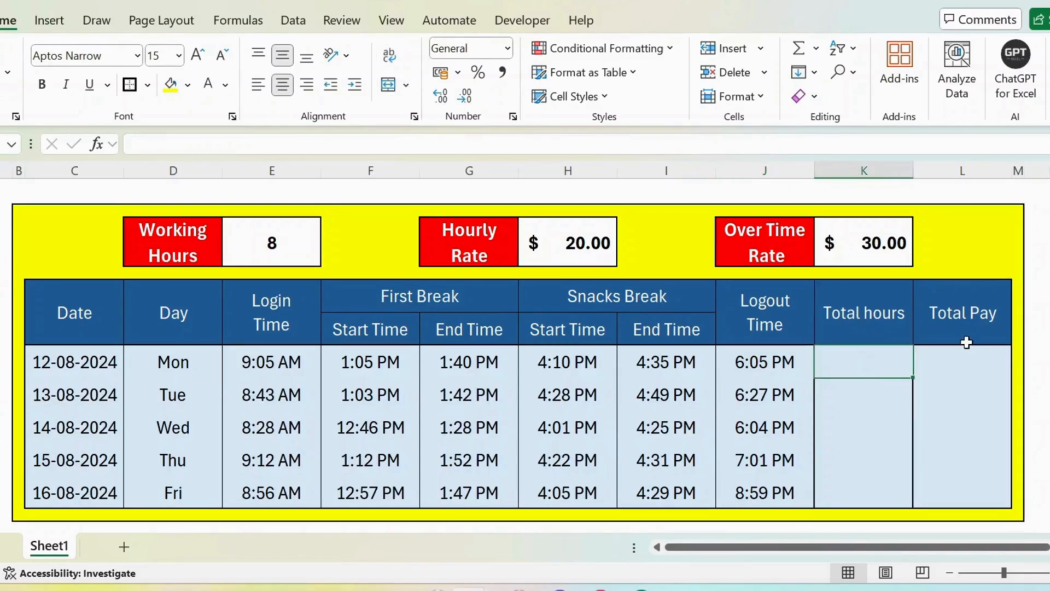
# - Start K7 with Monday's logout J7 minus the first break (G7-F7)
pyautogui.write('=')
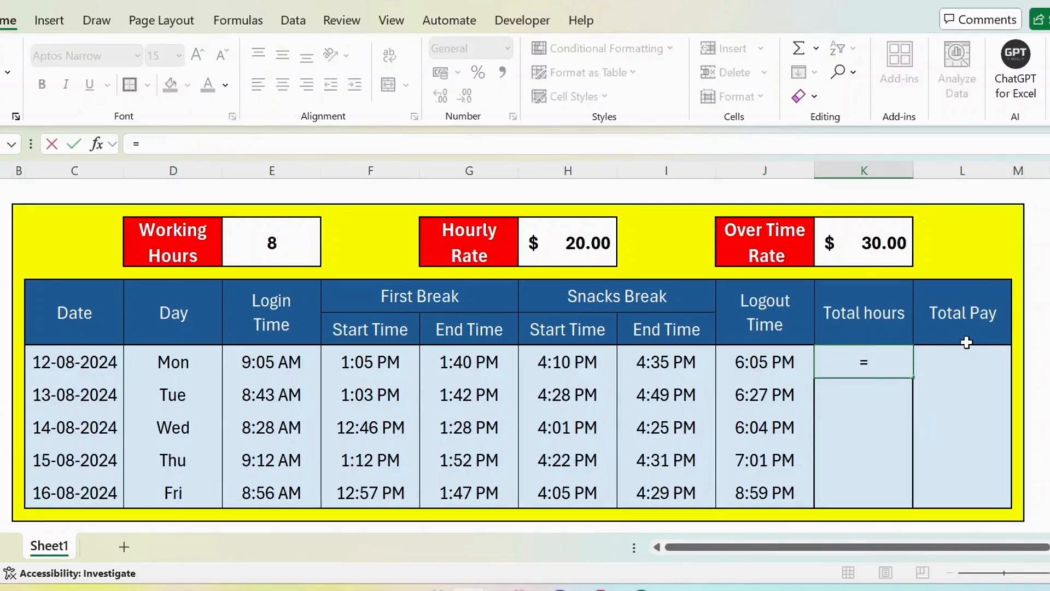
pyautogui.write('(')
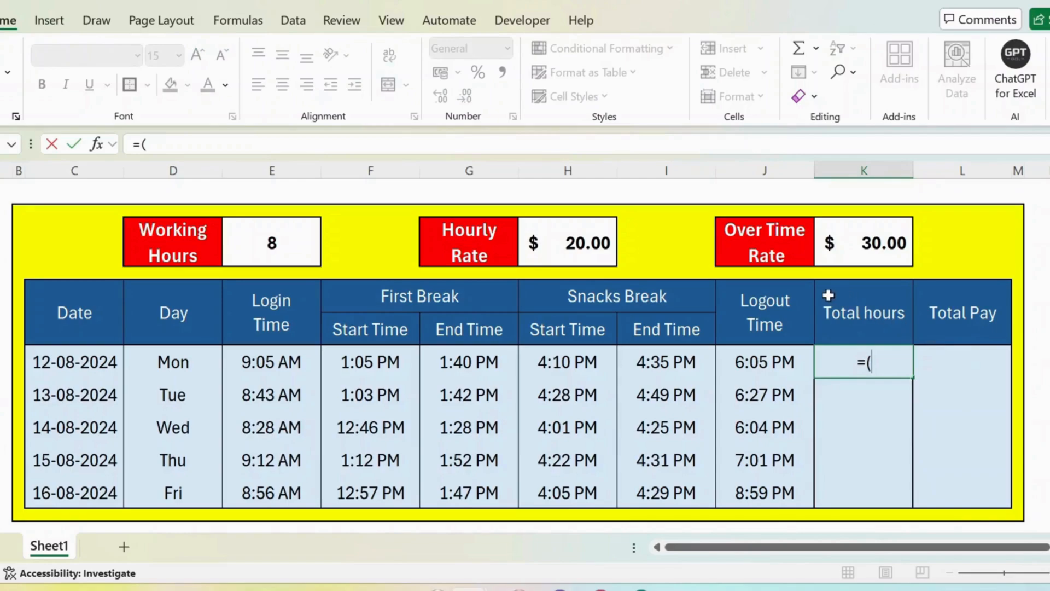
pyautogui.click(764, 362)
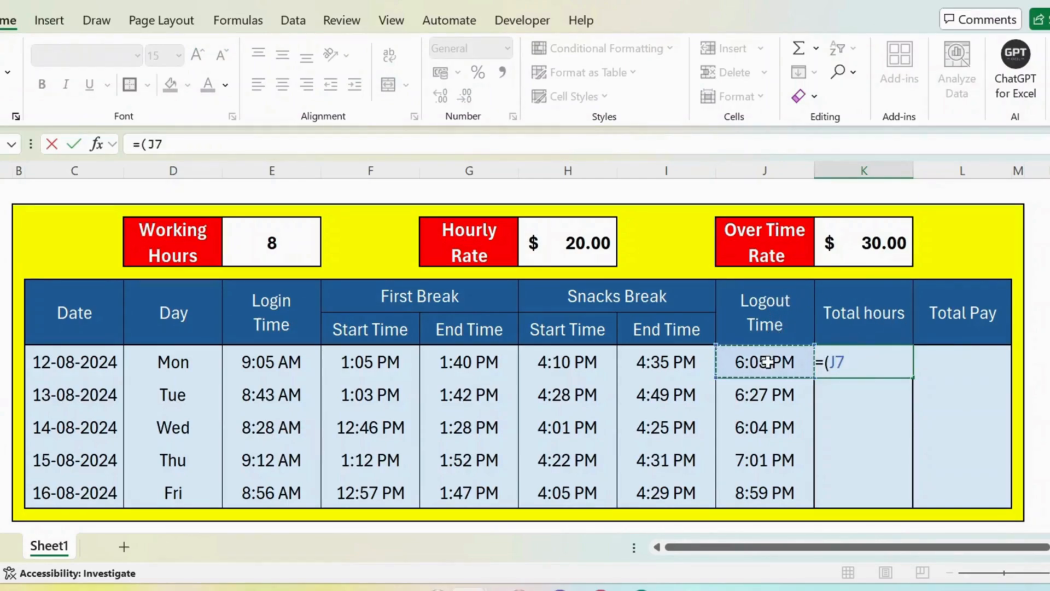
pyautogui.write('-(')
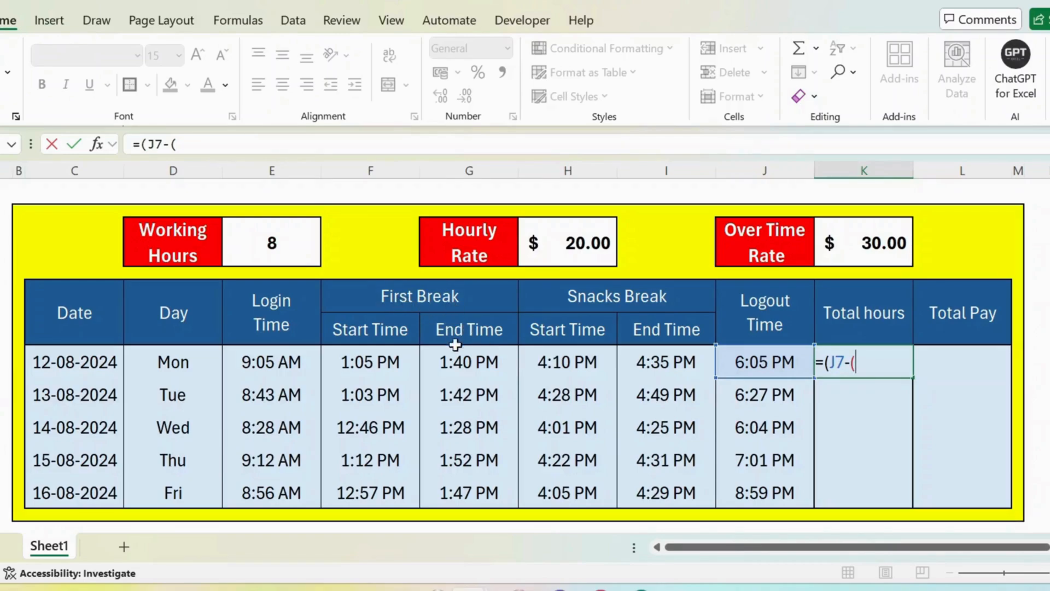
pyautogui.click(469, 362)
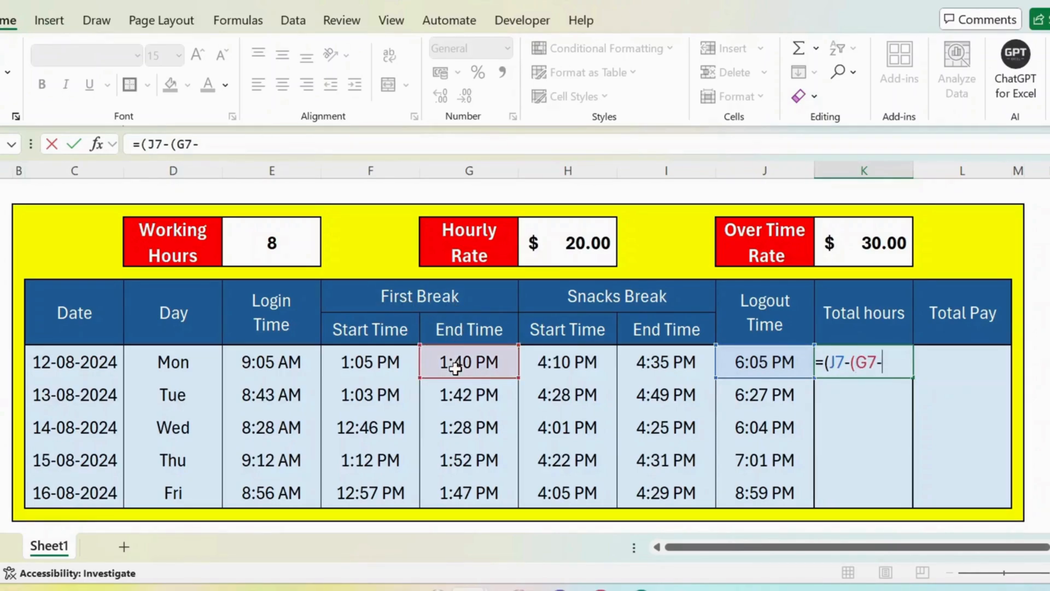
pyautogui.click(370, 362)
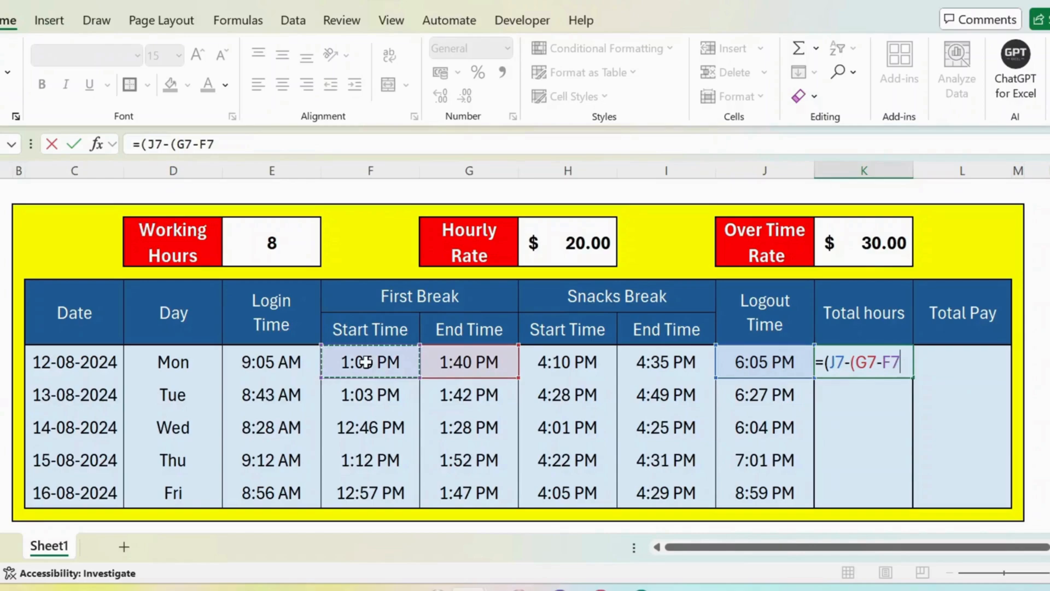
pyautogui.write(')-')
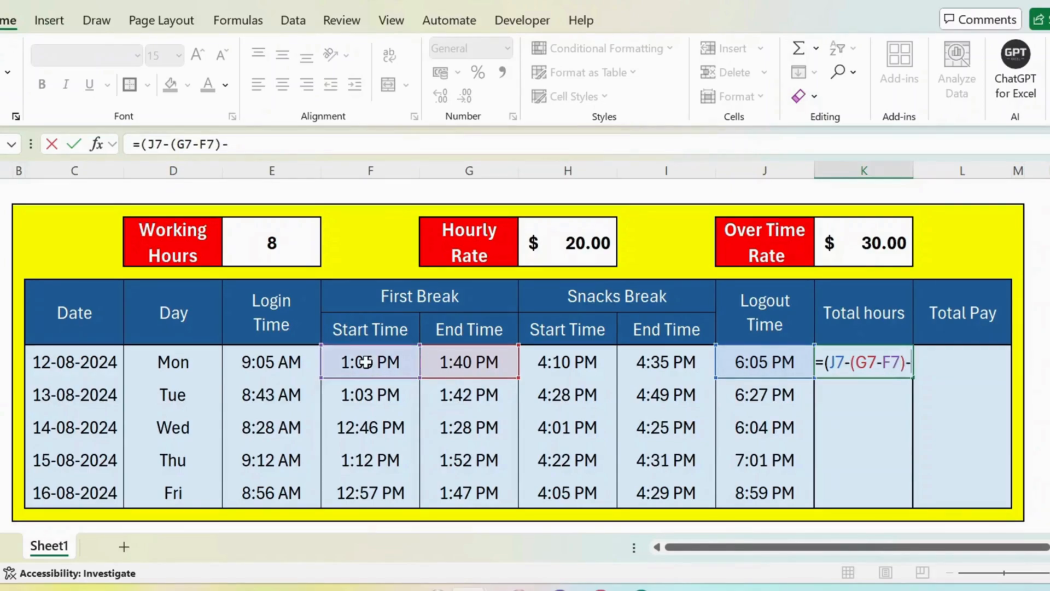
# - Subtract the snacks break (I7-H7) and login E7, then multiply by 24 for hours
pyautogui.write('(')
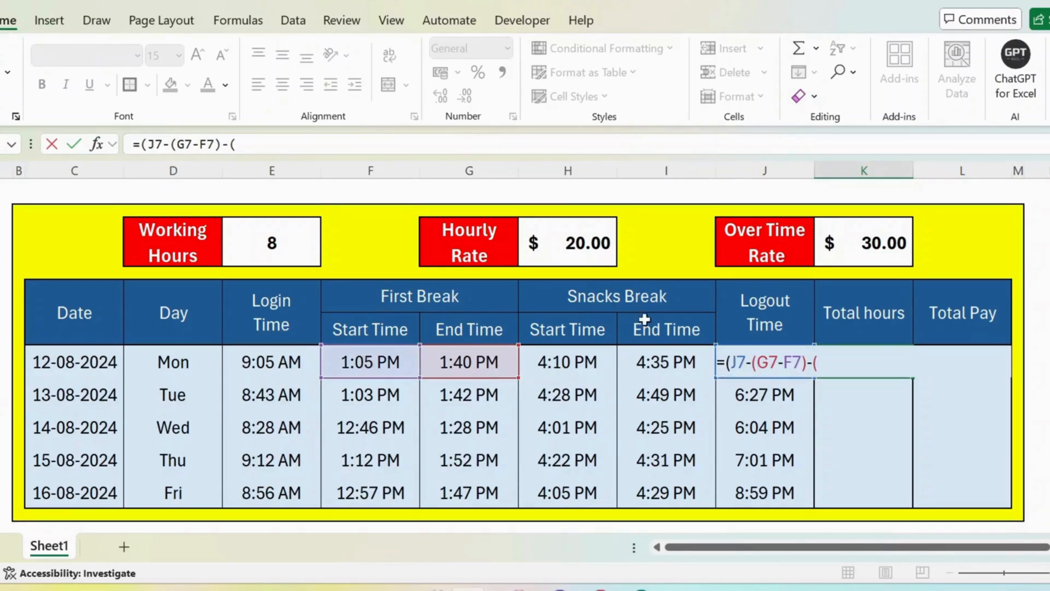
pyautogui.click(666, 362)
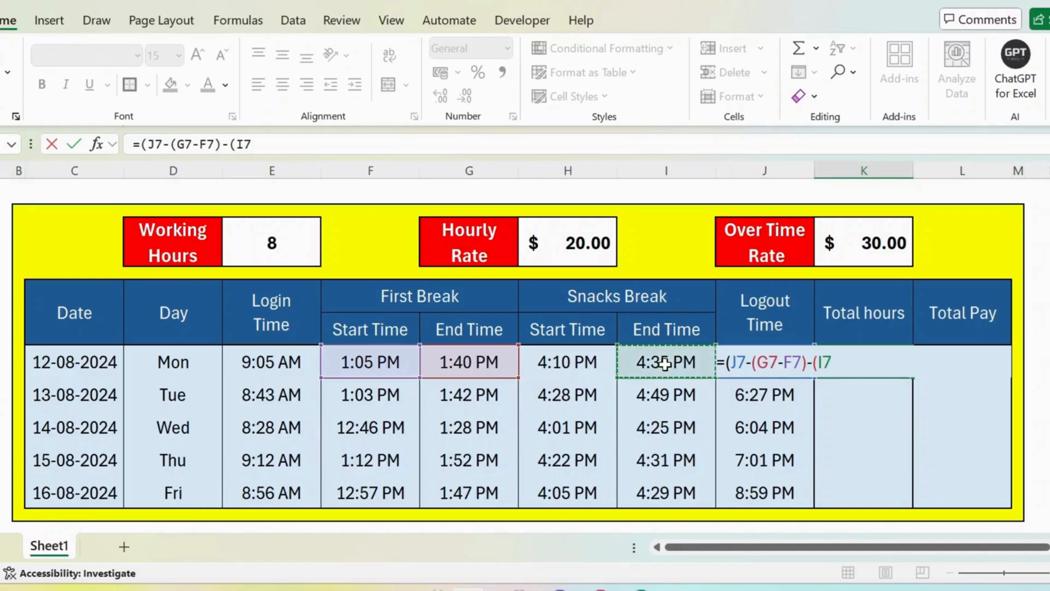
pyautogui.click(568, 362)
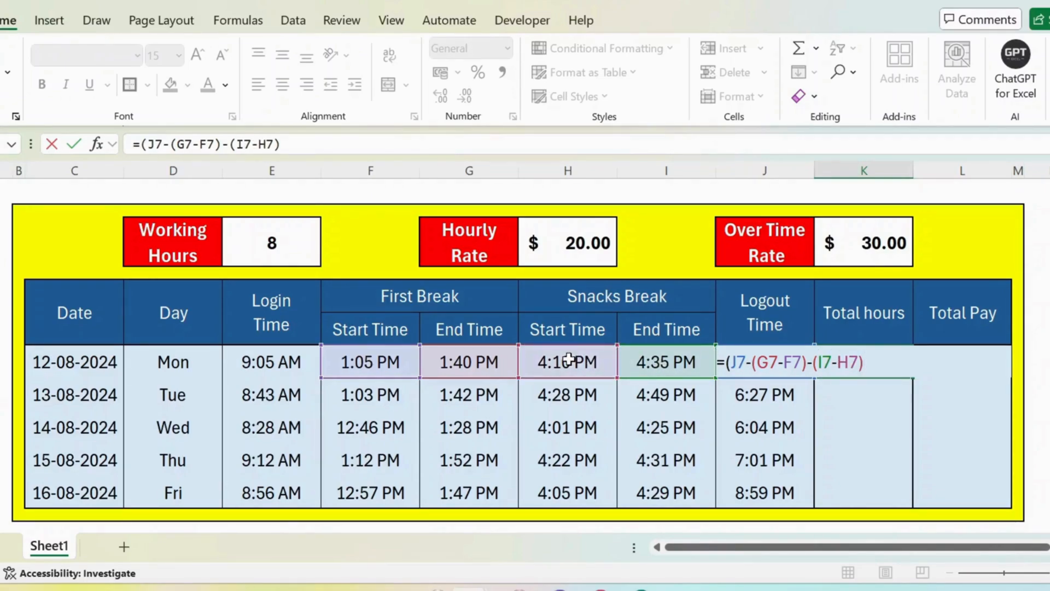
pyautogui.write('-')
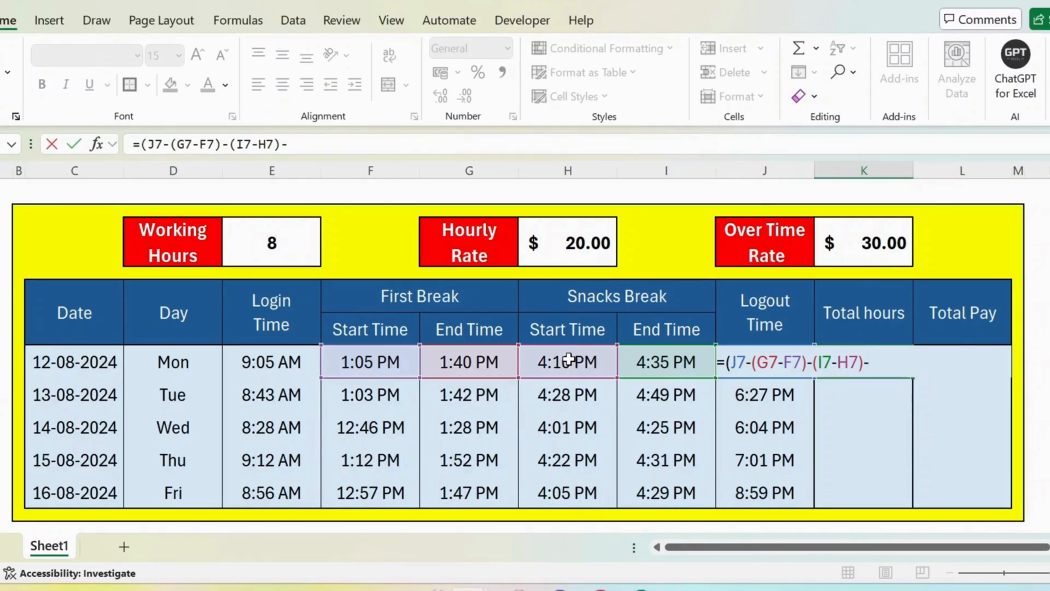
pyautogui.click(272, 362)
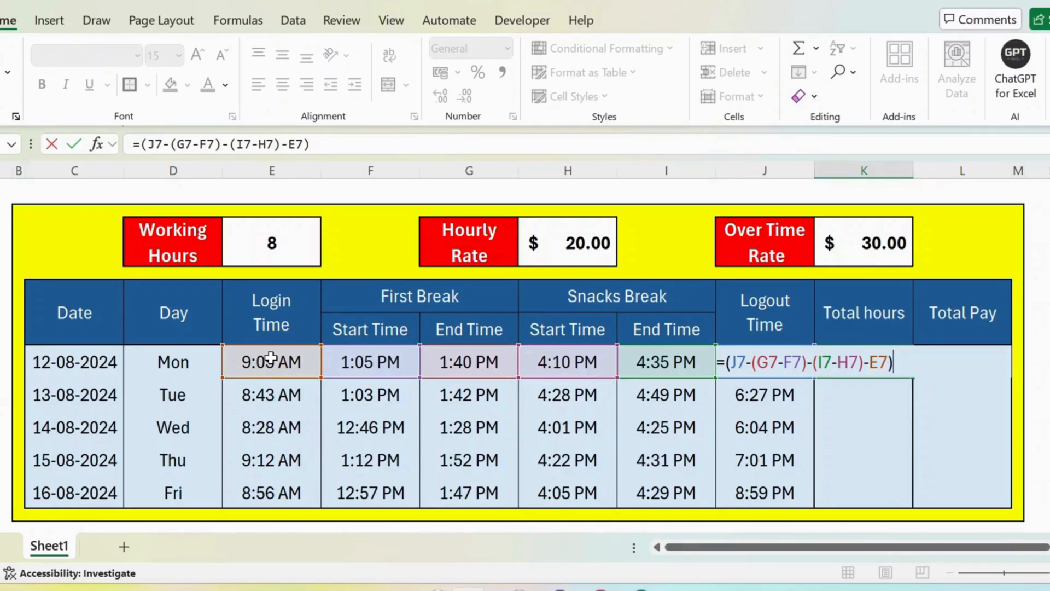
pyautogui.write('*')
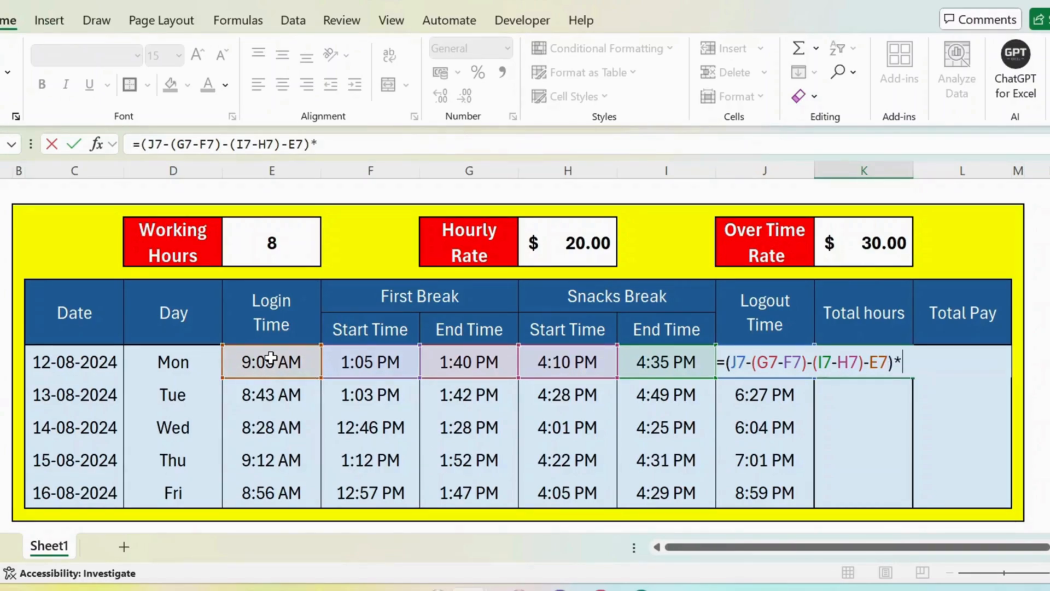
pyautogui.write('24')
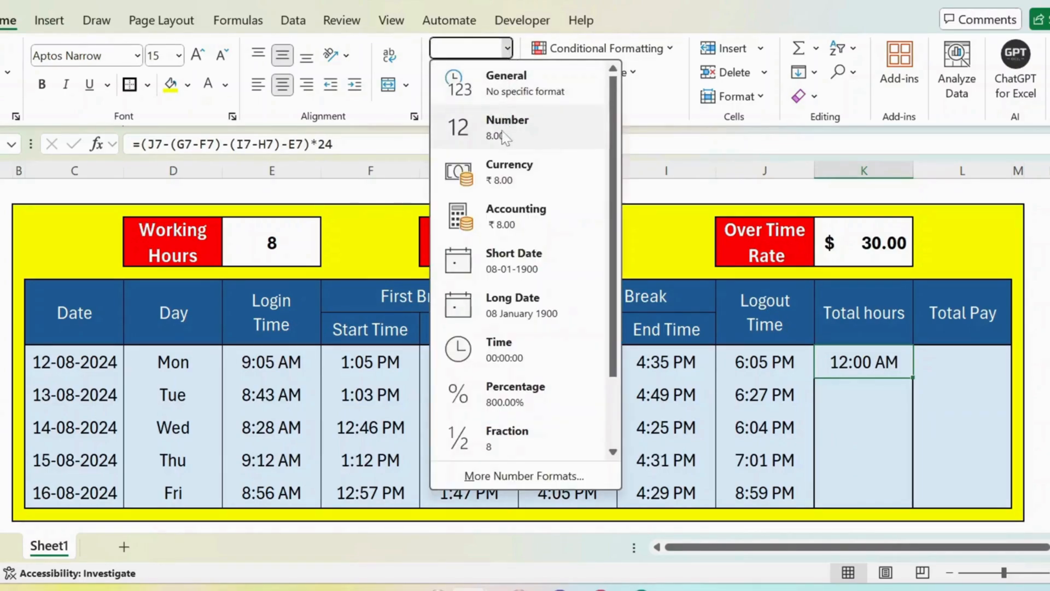
# - Format Total hours as Number and move to Monday's Total Pay cell L7
pyautogui.click(506, 127)
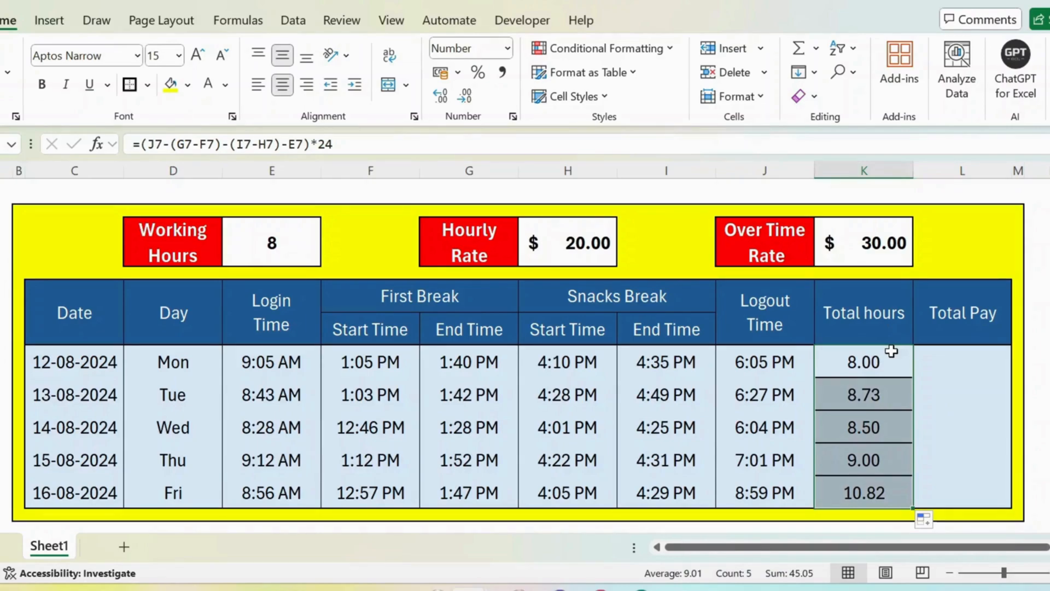
pyautogui.click(962, 362)
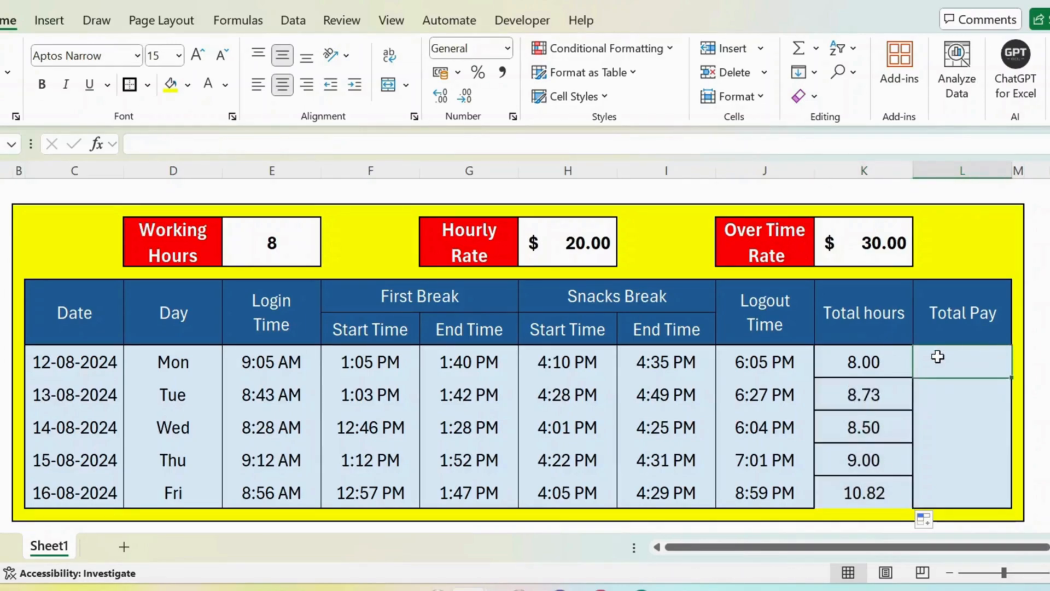
# - Begin L7 with regular pay $E$3*$H$3 using absolute Working Hours and Hourly Rate
pyautogui.write('=(')
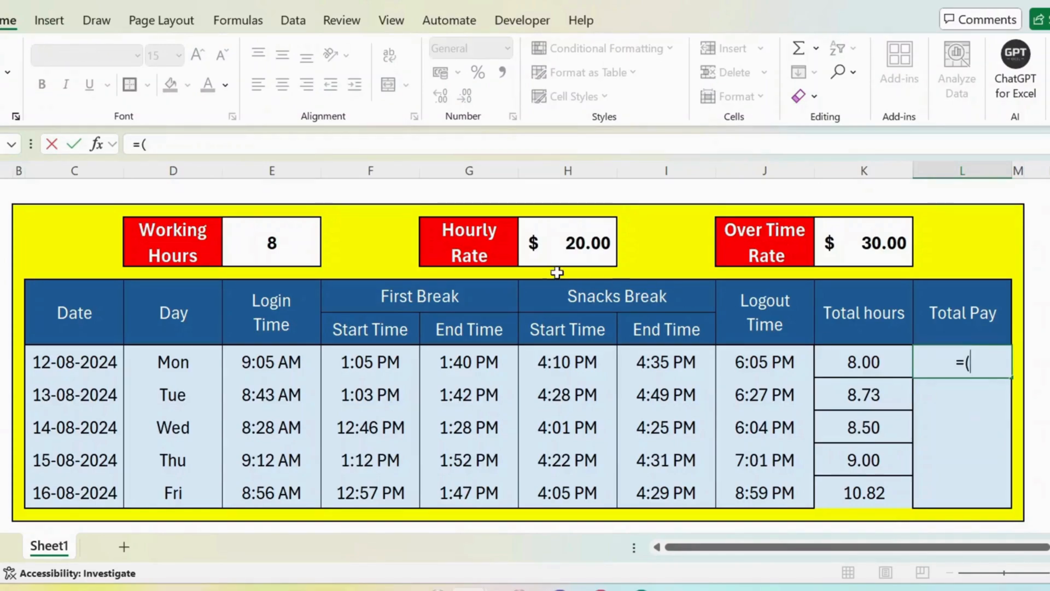
pyautogui.click(270, 242)
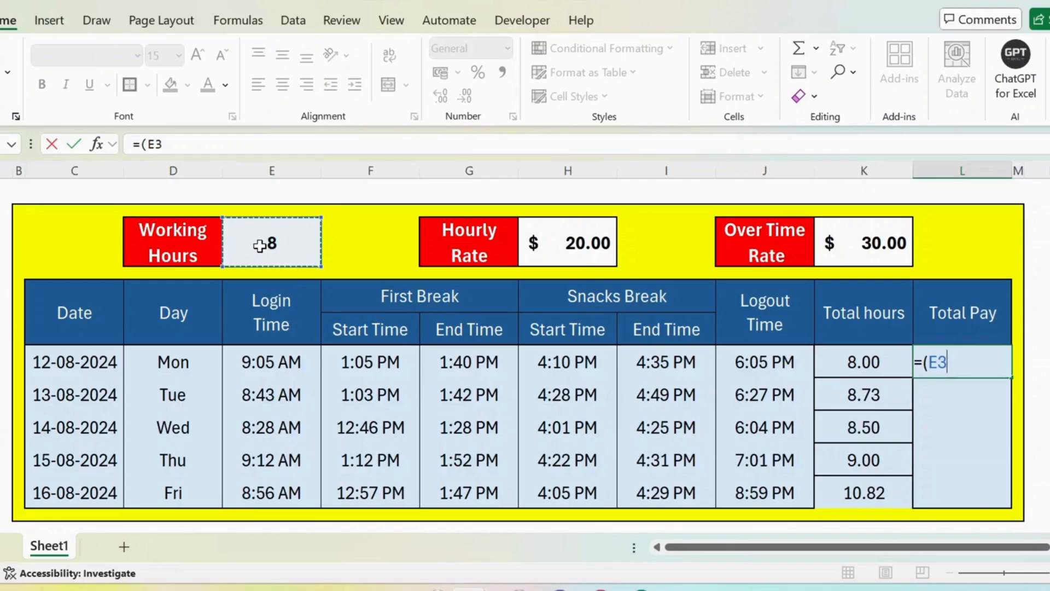
pyautogui.press('F4')
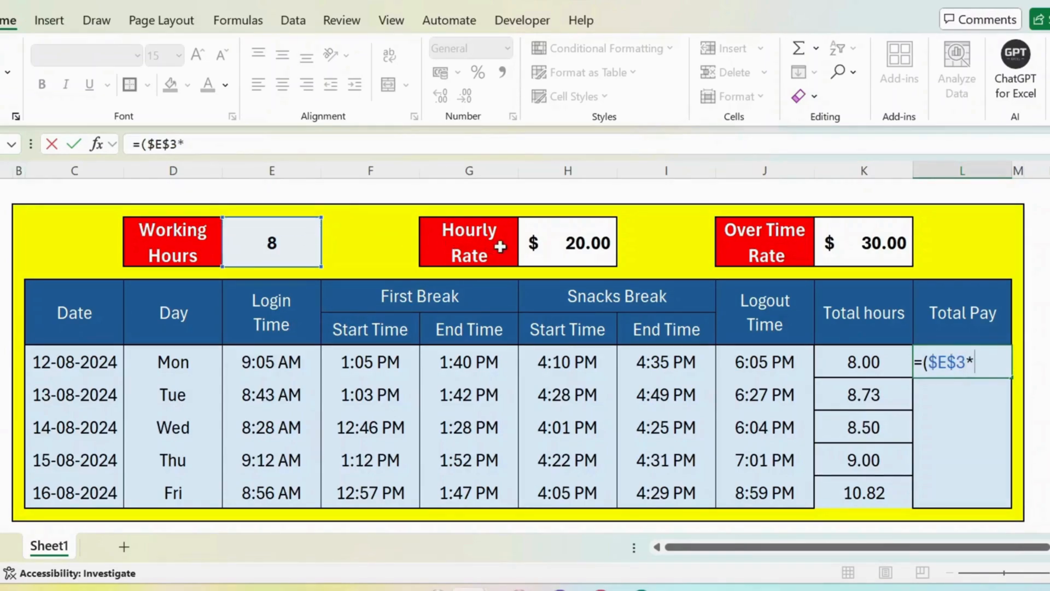
pyautogui.click(568, 242)
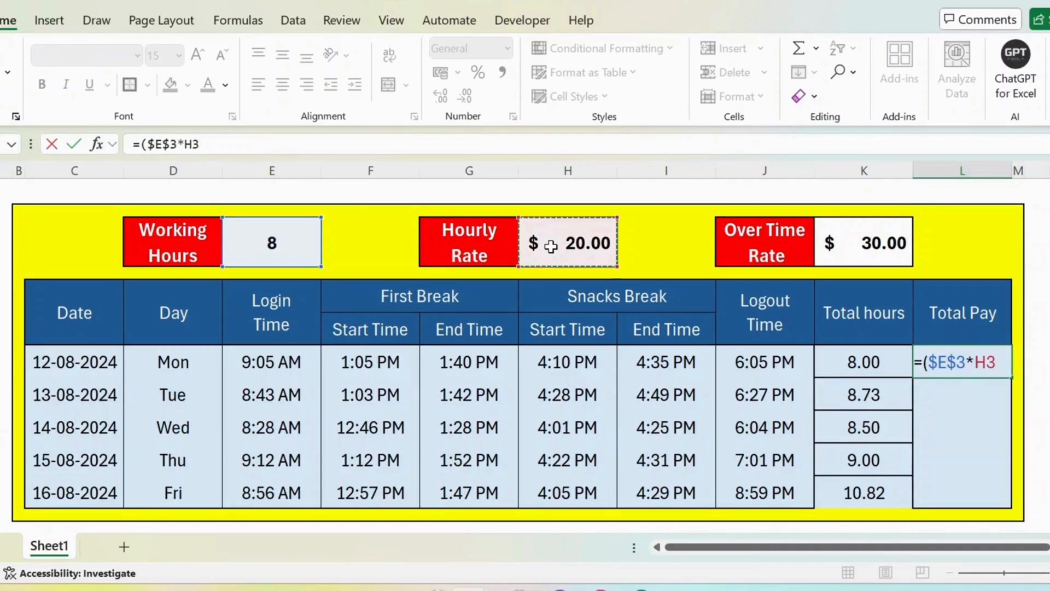
pyautogui.press('f4')
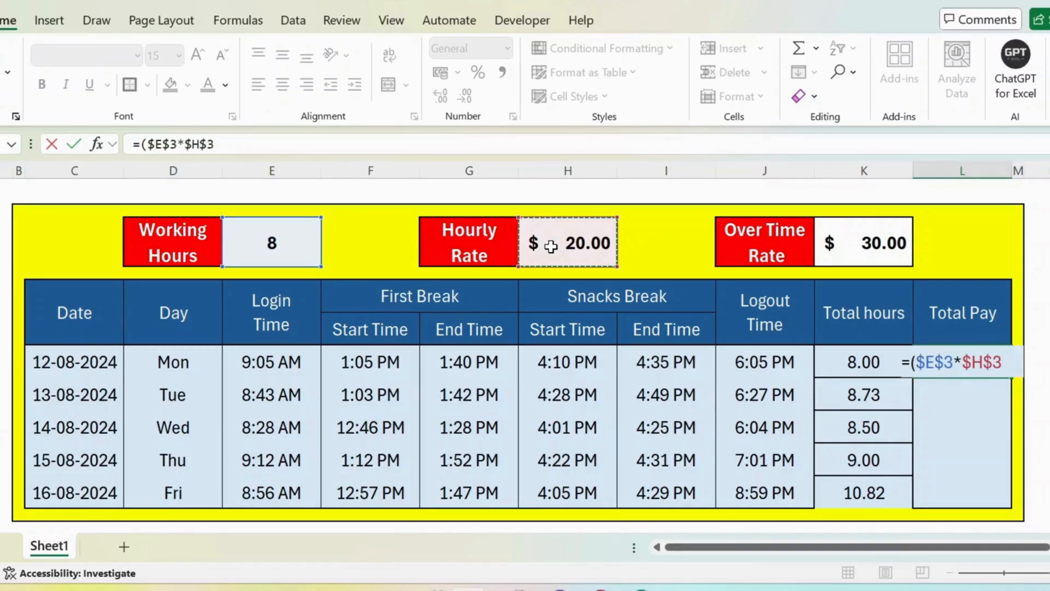
pyautogui.write('+')
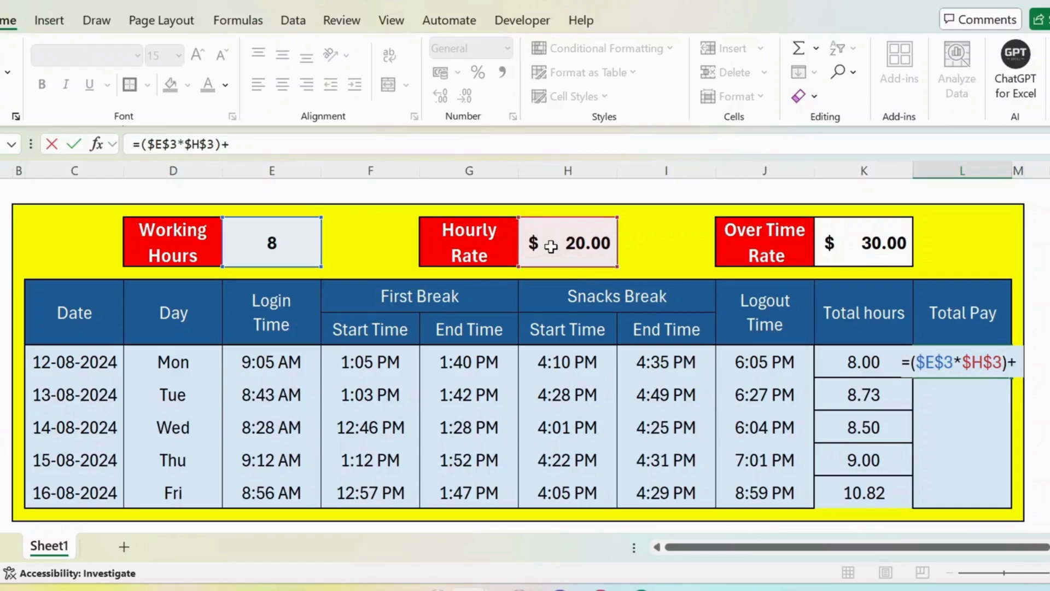
# - Add overtime (K7-$E$3)*$K$3 at the Over Time Rate and confirm, giving $160.00
pyautogui.write('(')
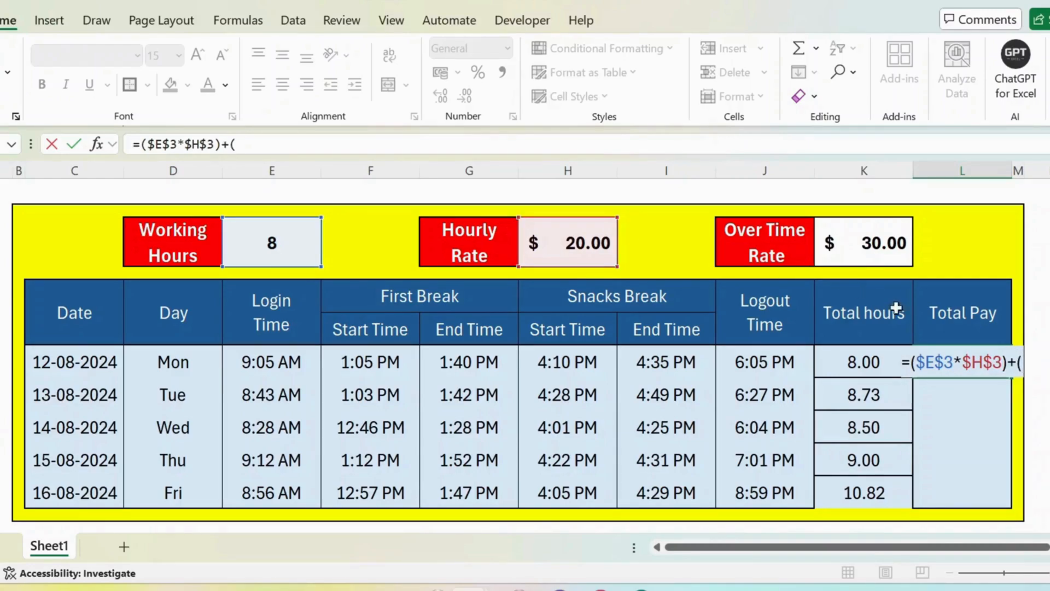
pyautogui.click(863, 362)
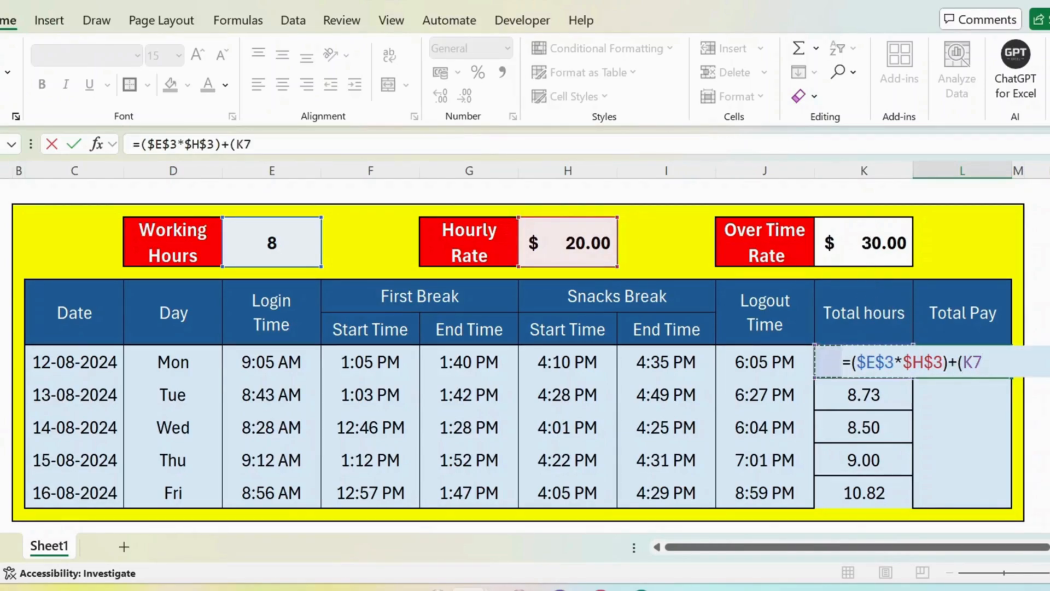
pyautogui.write('-')
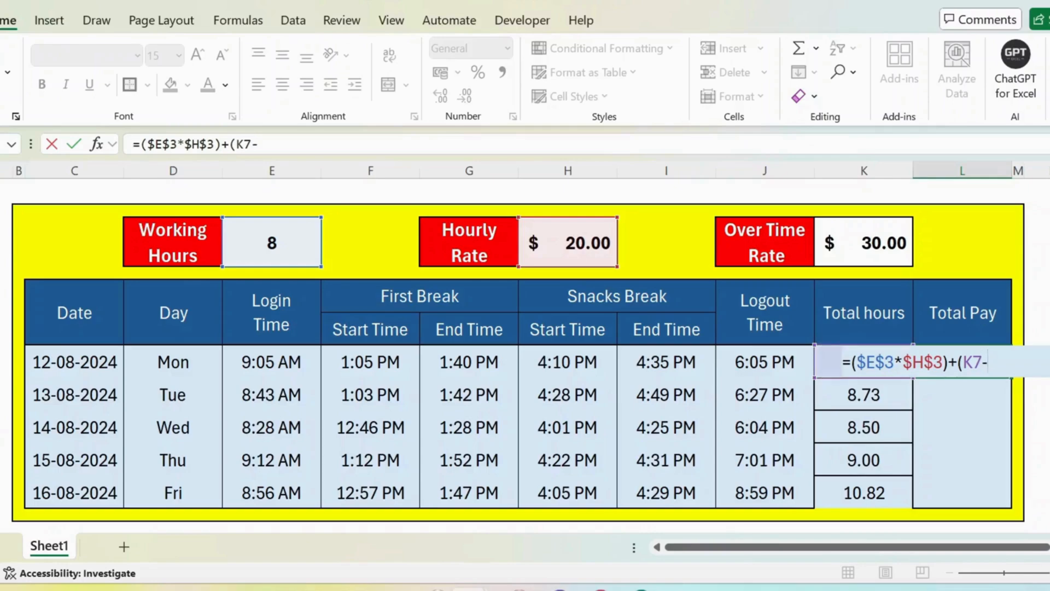
pyautogui.moveTo(362, 272)
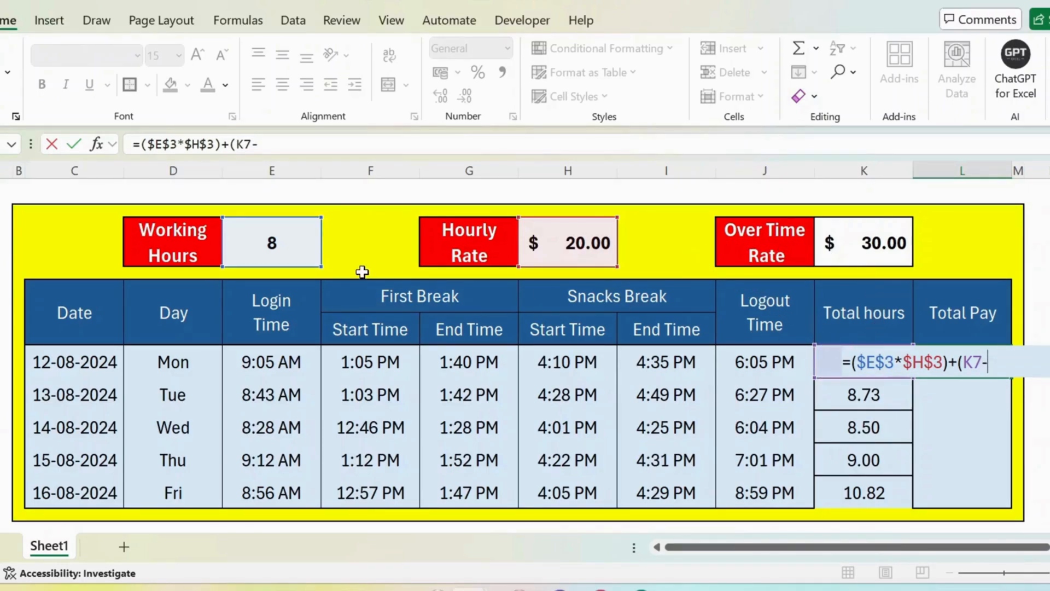
pyautogui.click(272, 241)
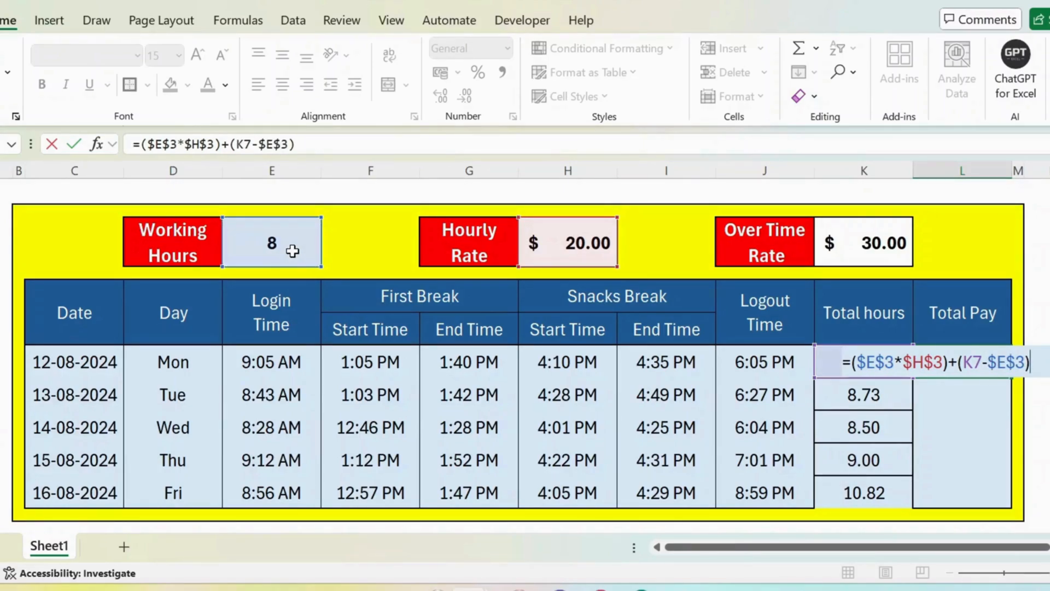
pyautogui.write('*')
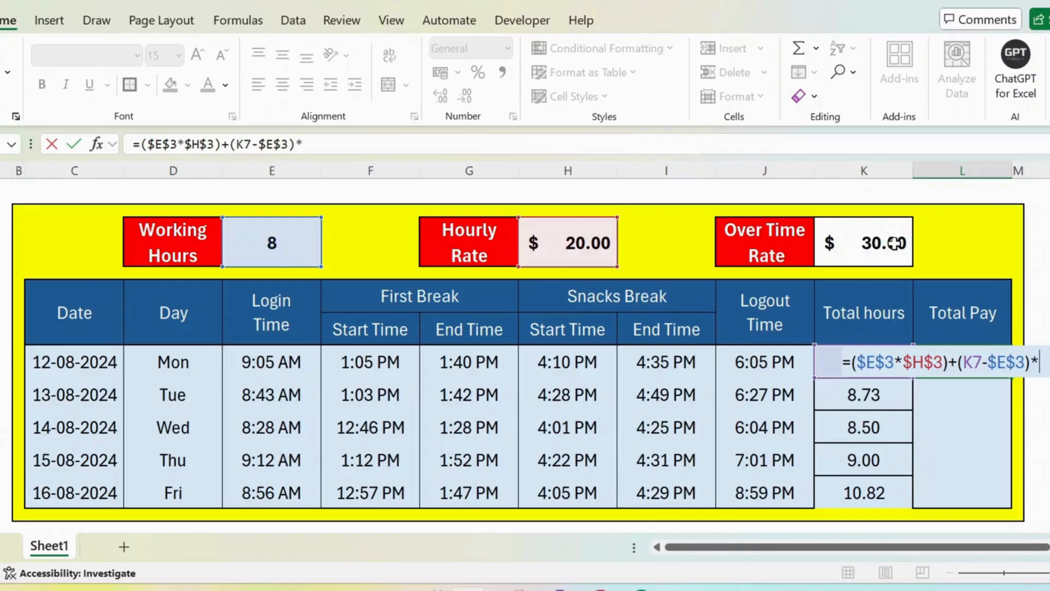
pyautogui.click(864, 242)
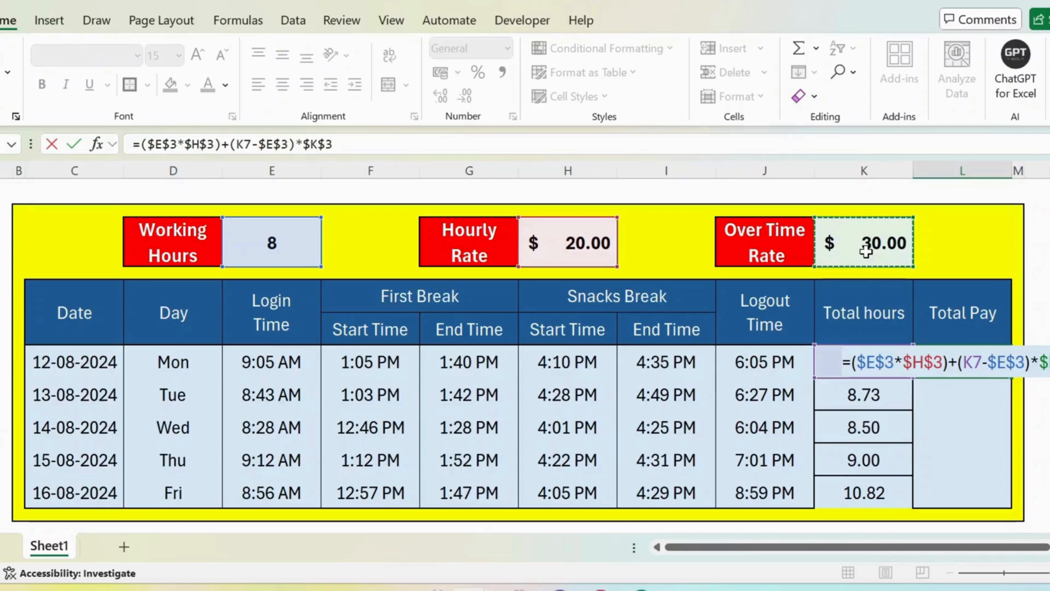
pyautogui.press('Enter')
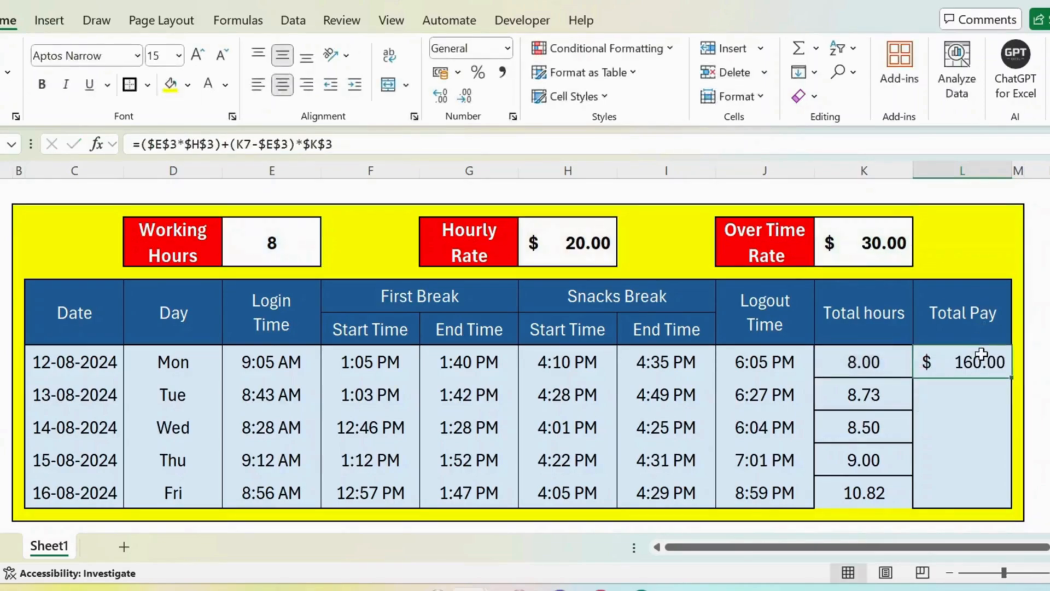